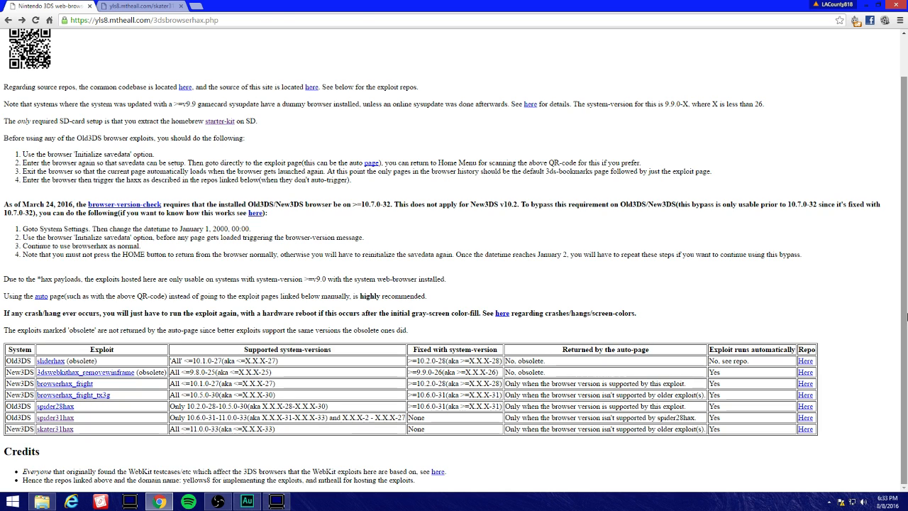
mouse_move(536, 134)
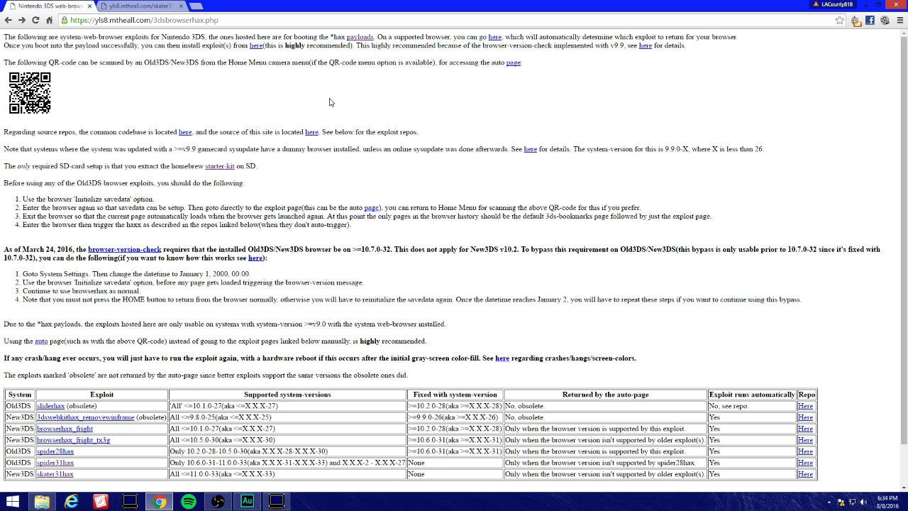
mouse_move(863, 417)
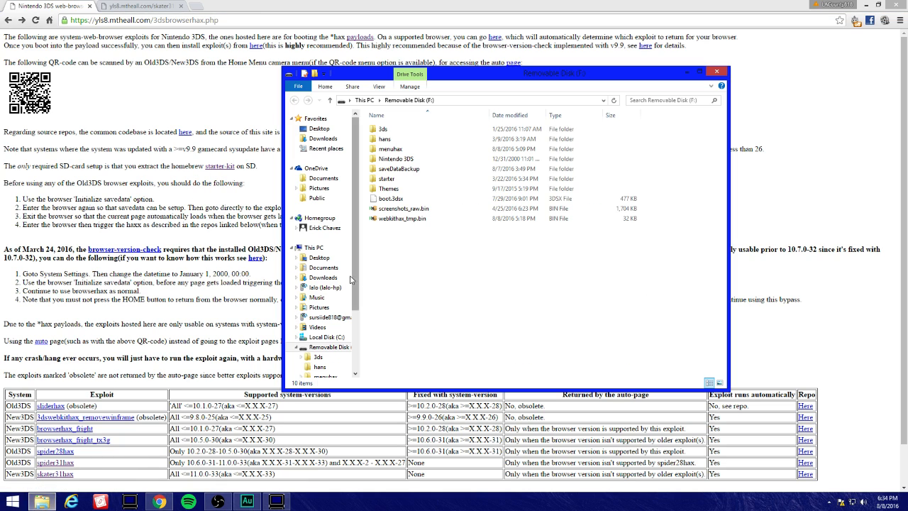
Step: Browse Downloads into the extracted starter (4) folder and start a second Explorer window
left_click(323, 276)
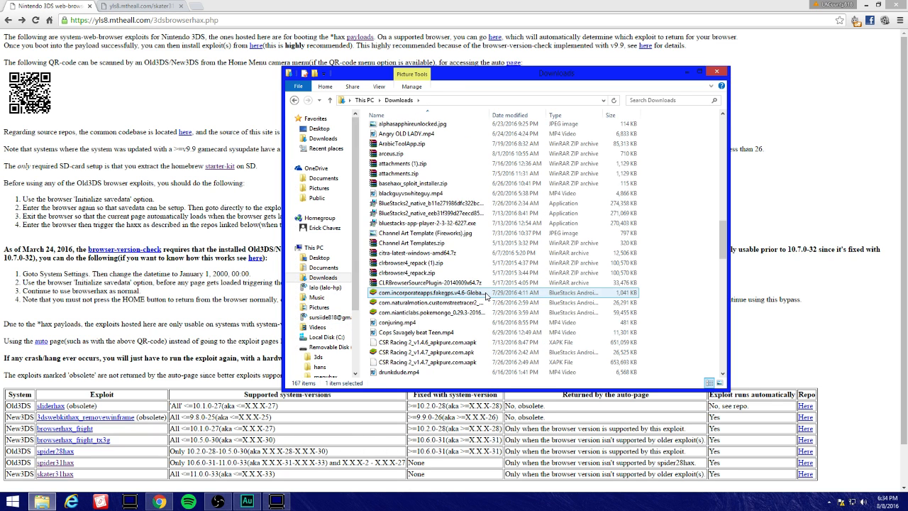
scroll("down", 3)
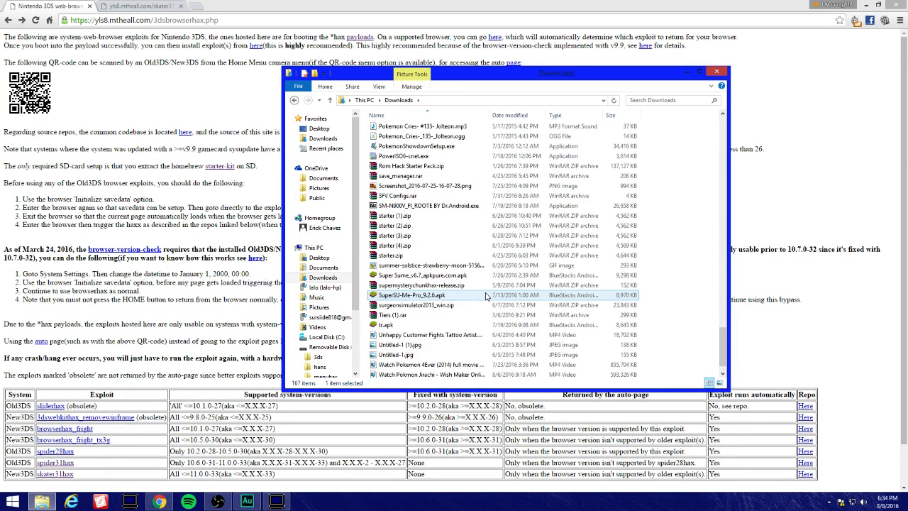
left_click(390, 255)
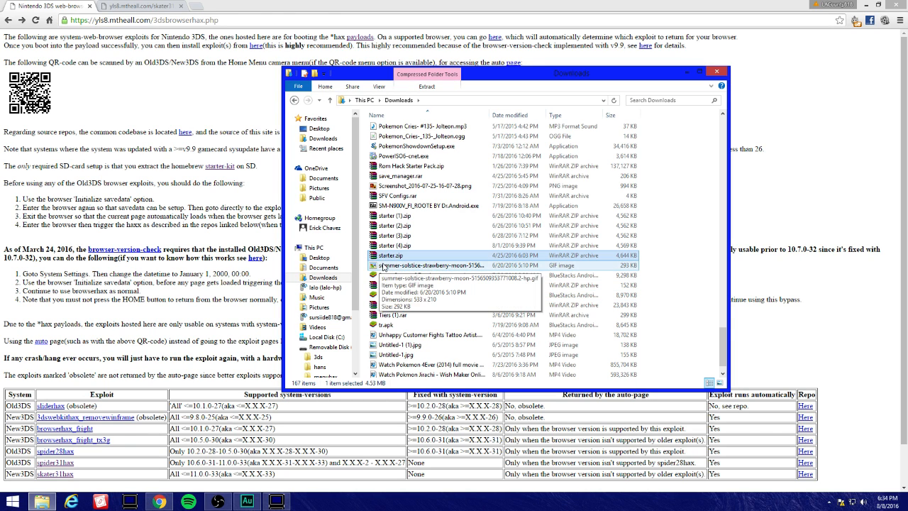
scroll("down", 3)
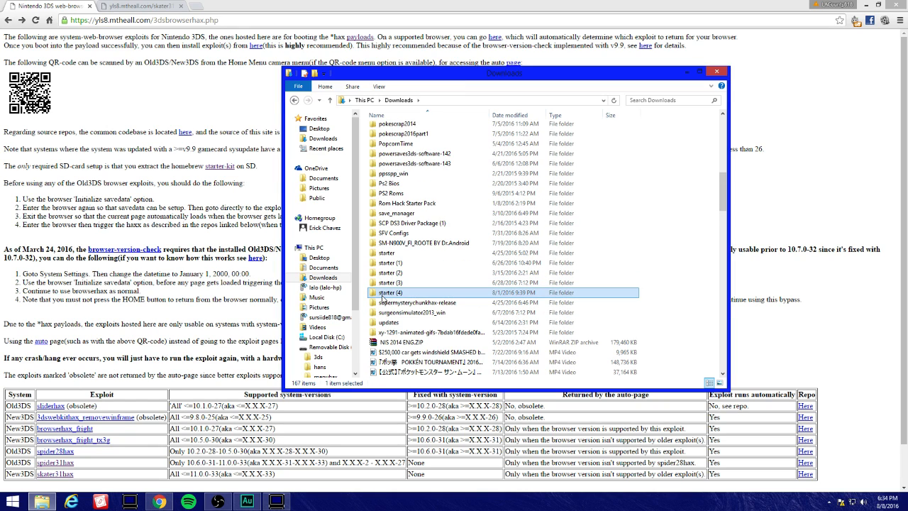
mouse_move(386, 298)
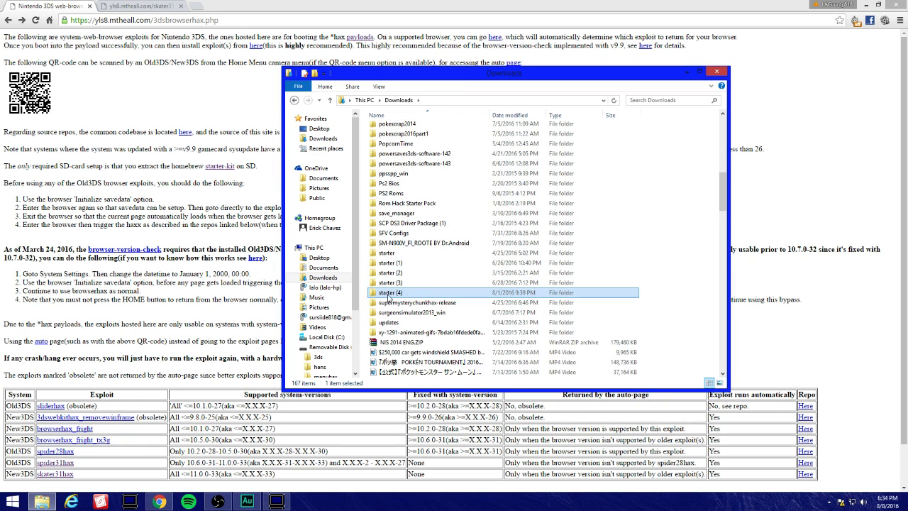
double_click(390, 292)
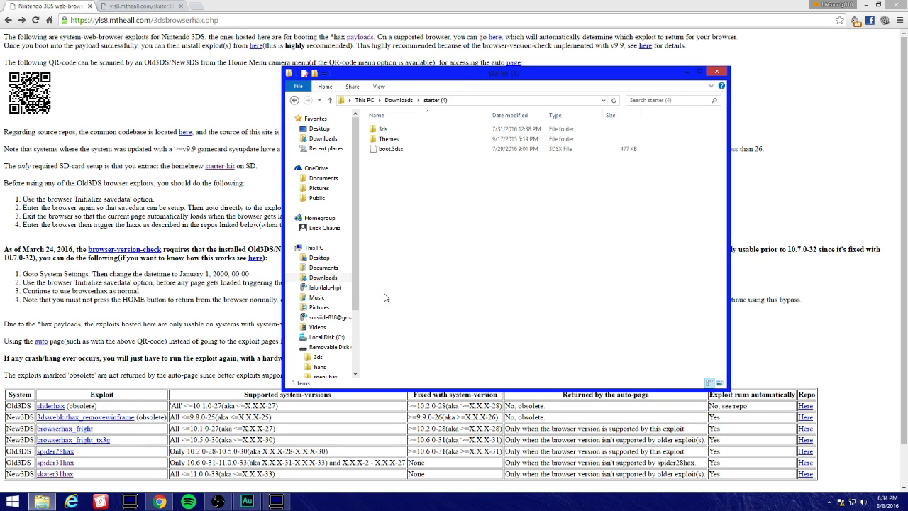
mouse_move(574, 201)
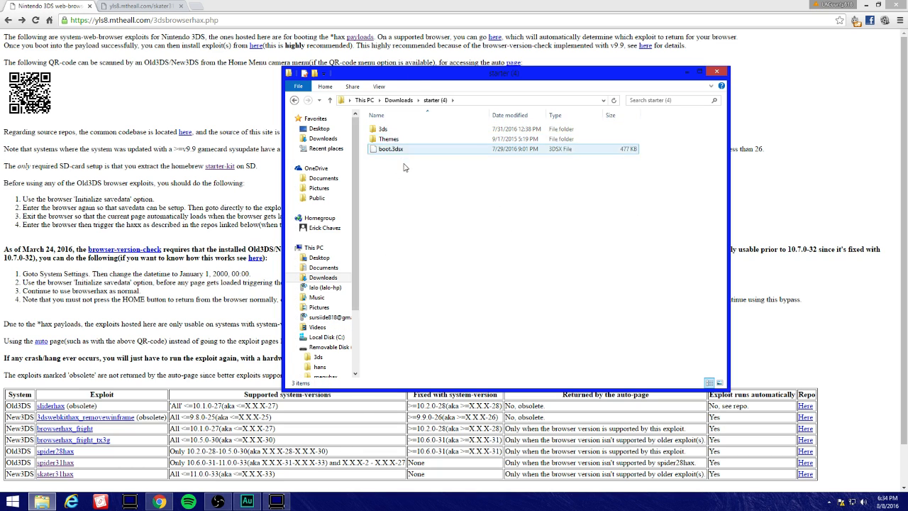
left_click(12, 501)
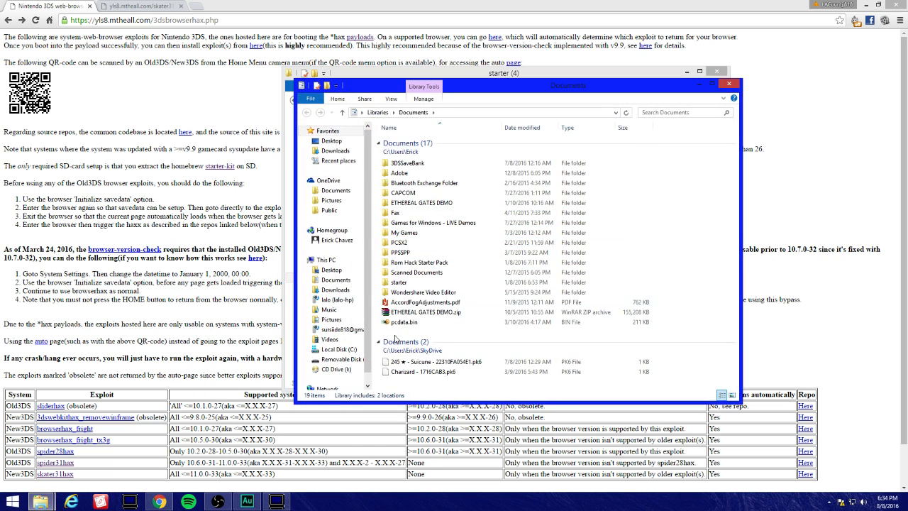
Step: Copy 3ds, Themes and boot.3dsx onto Removable Disk (F:), replacing the existing files
left_click(337, 349)
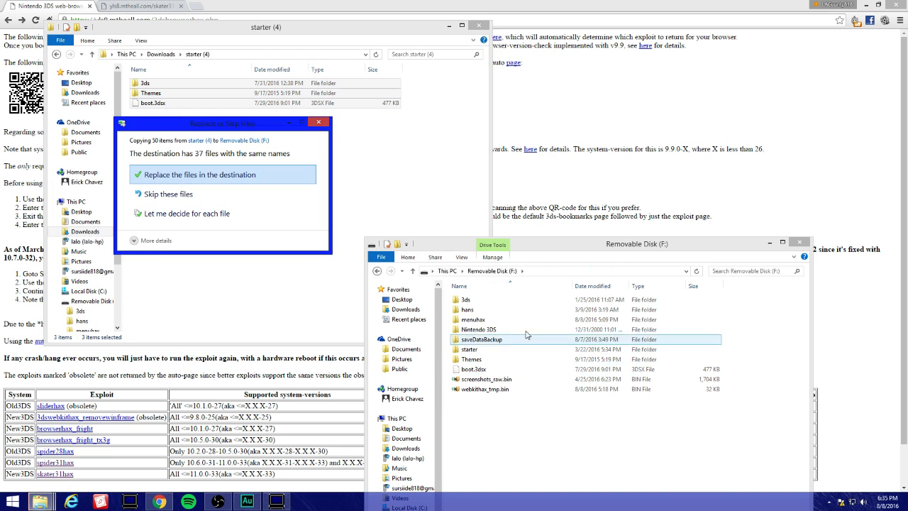
left_click(201, 173)
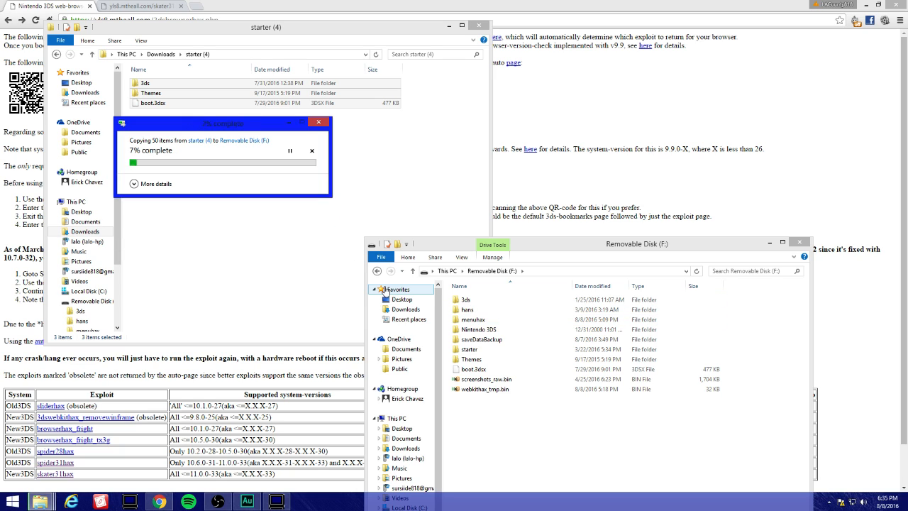
left_click(465, 298)
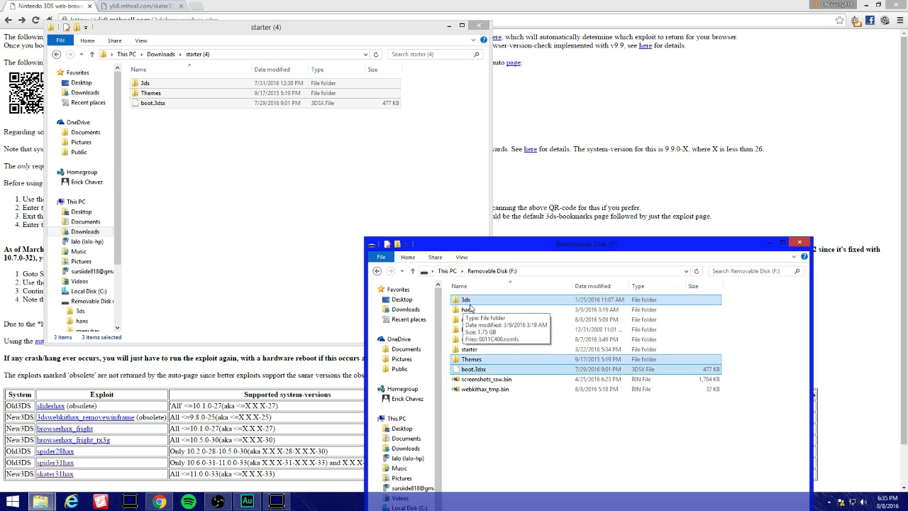
double_click(465, 298)
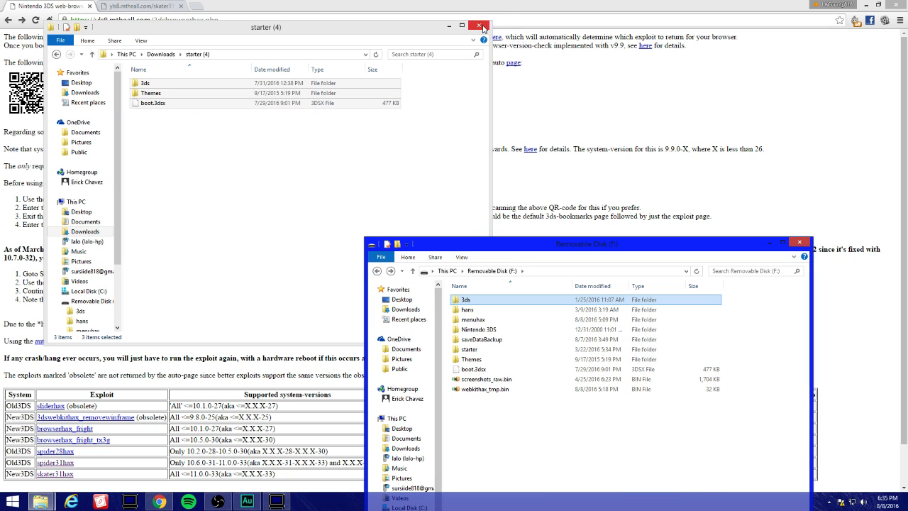
Step: Close the starter (4) window while the 3DS console reaches the Theme Shop
left_click(480, 25)
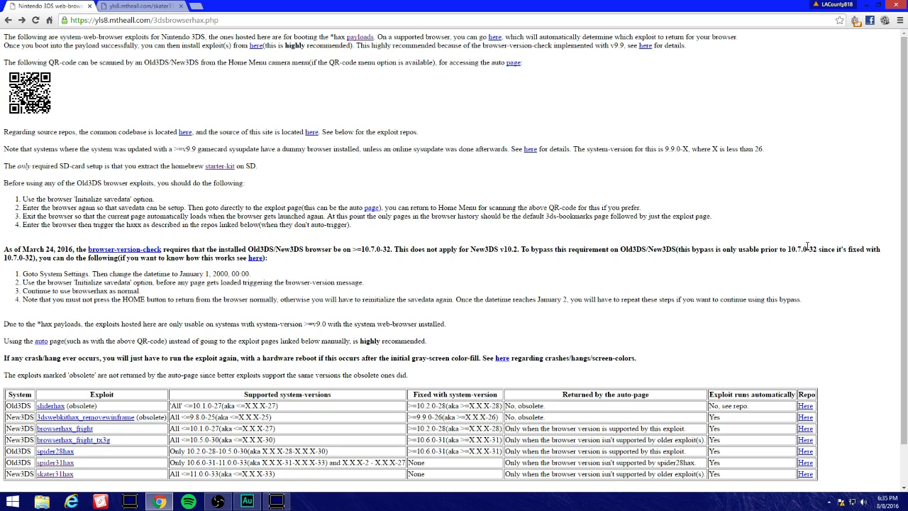
mouse_move(136, 491)
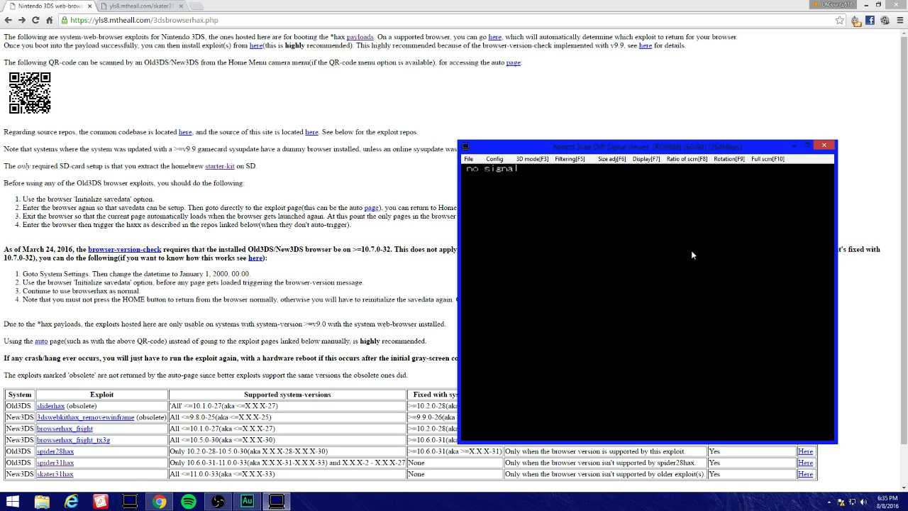
mouse_move(688, 250)
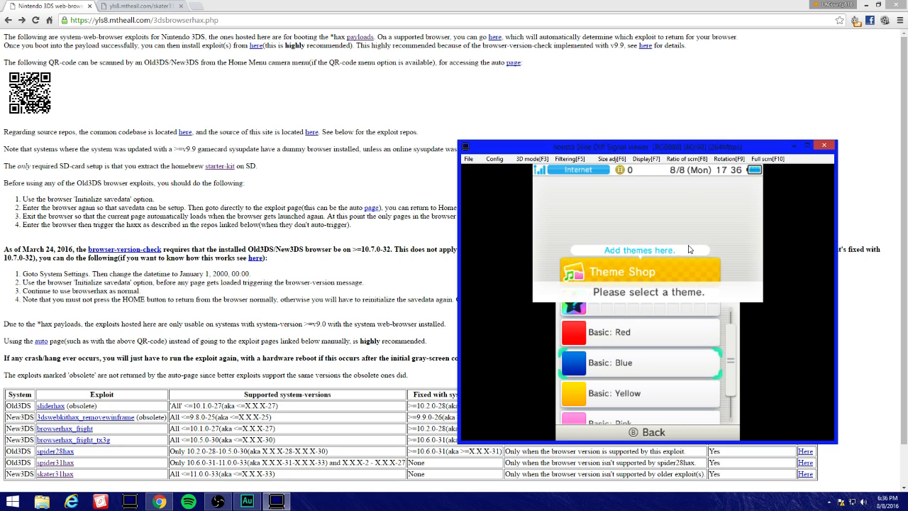
scroll("down", 3)
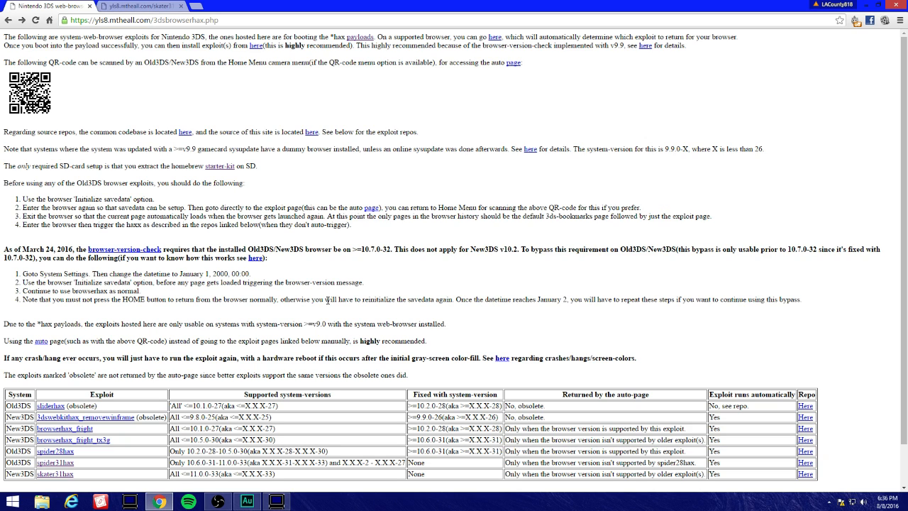
Step: Scroll the browserhax page down to its exploit compatibility table
scroll("down", 3)
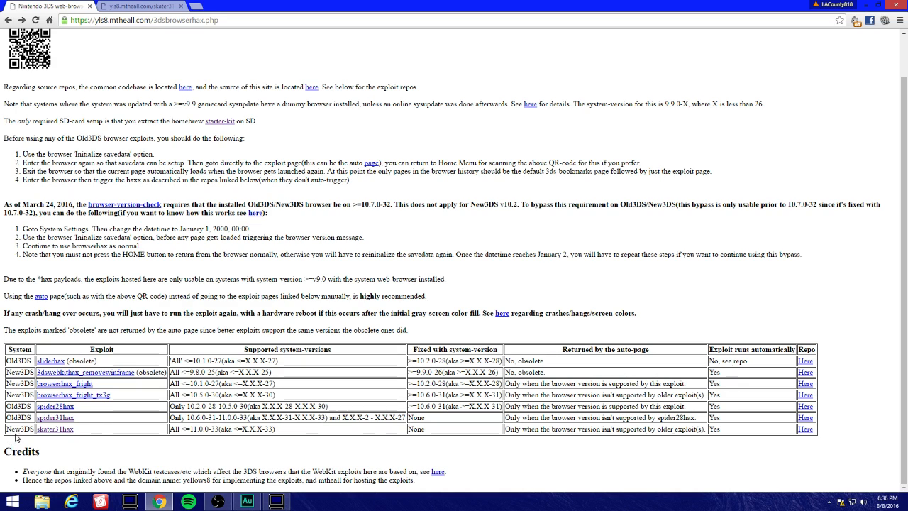
mouse_move(53, 428)
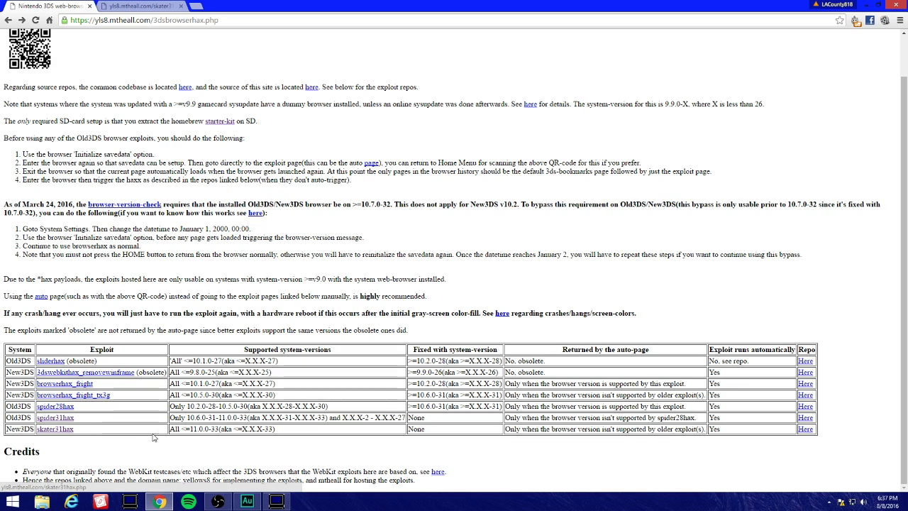
mouse_move(206, 437)
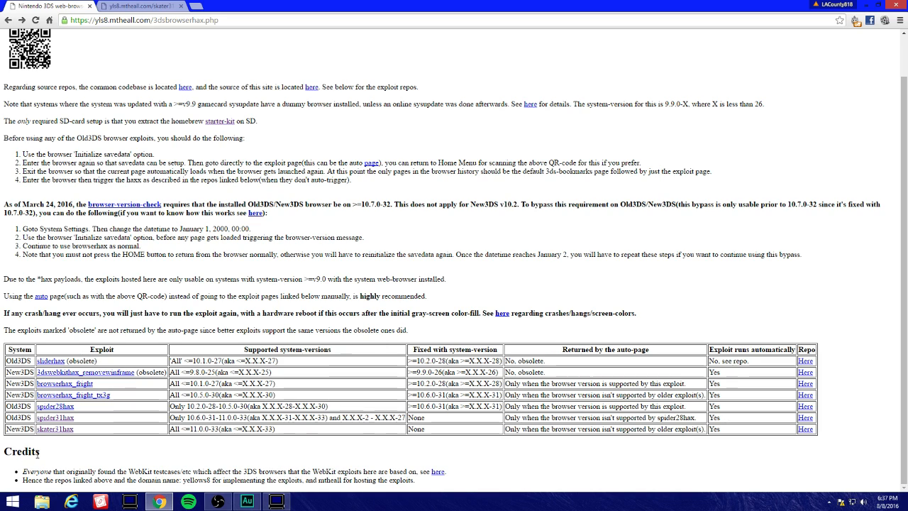
mouse_move(54, 417)
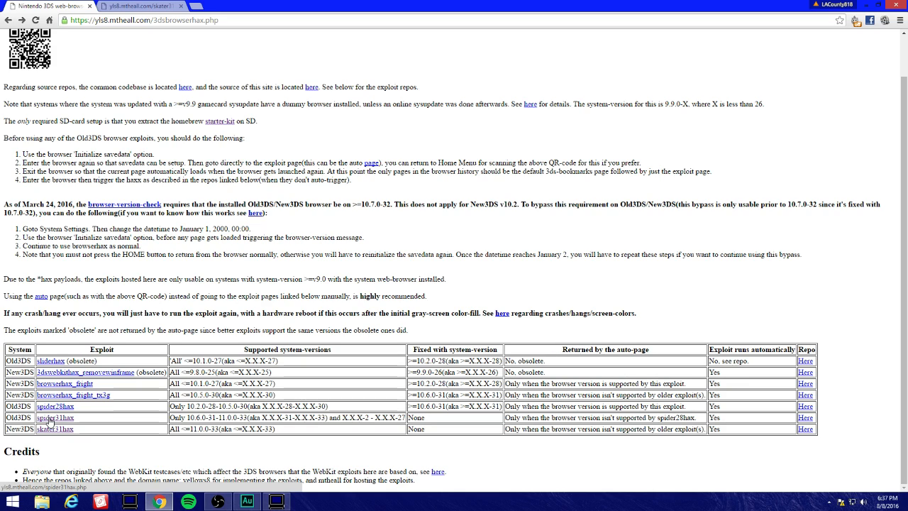
Step: Load yls8.mtheall.com/spider31hax.php in Chrome, then switch to the 3DS capture viewer
left_click(54, 417)
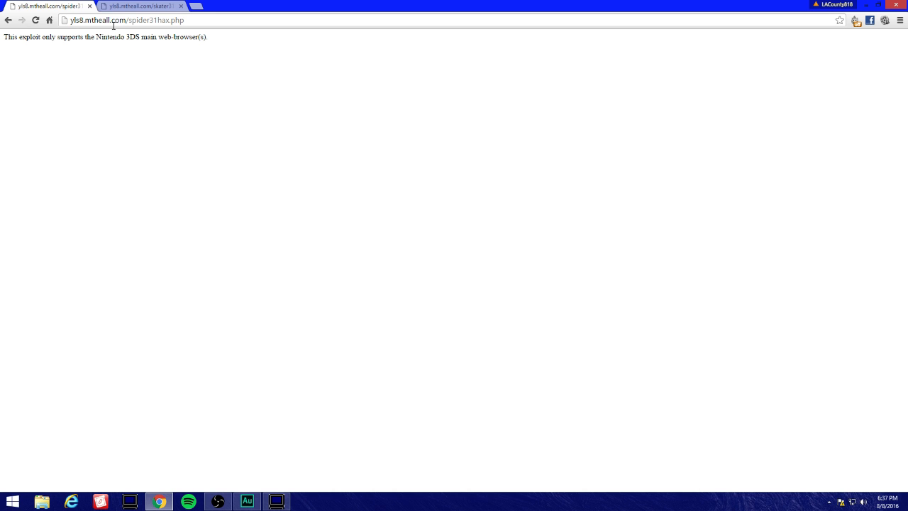
mouse_move(161, 20)
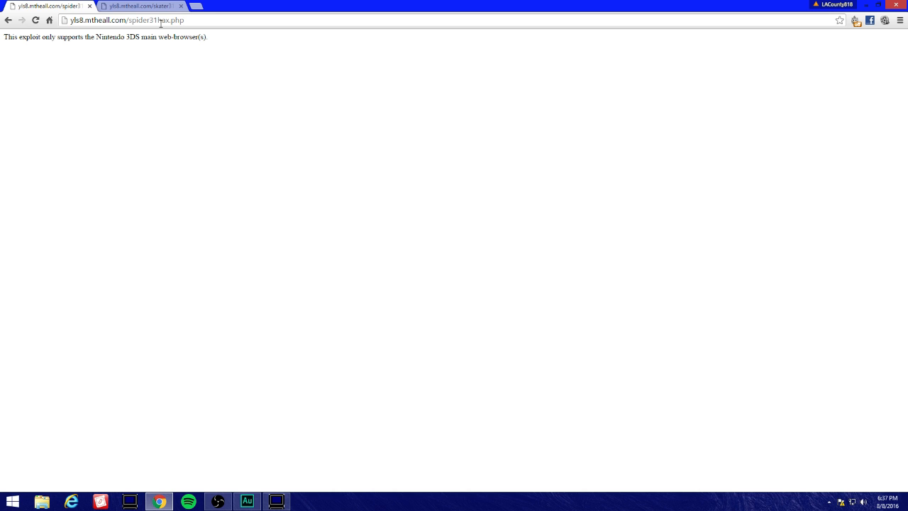
mouse_move(51, 316)
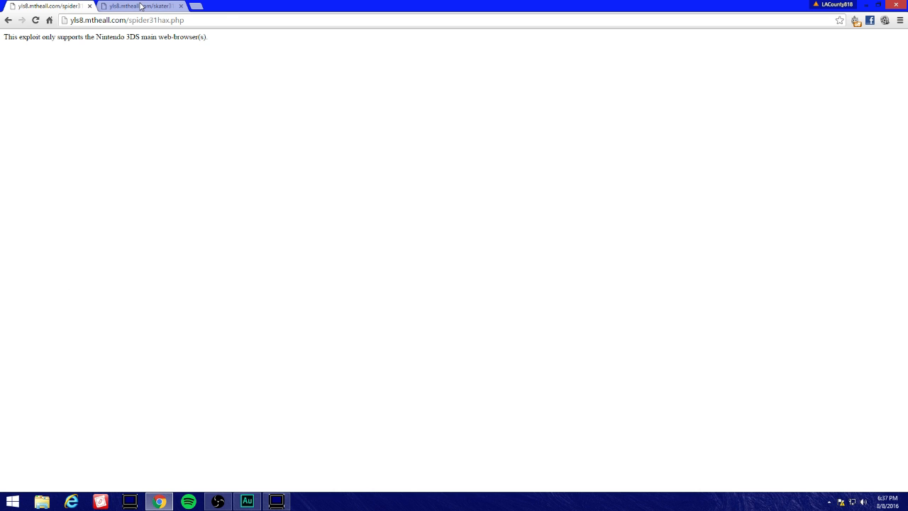
mouse_move(139, 6)
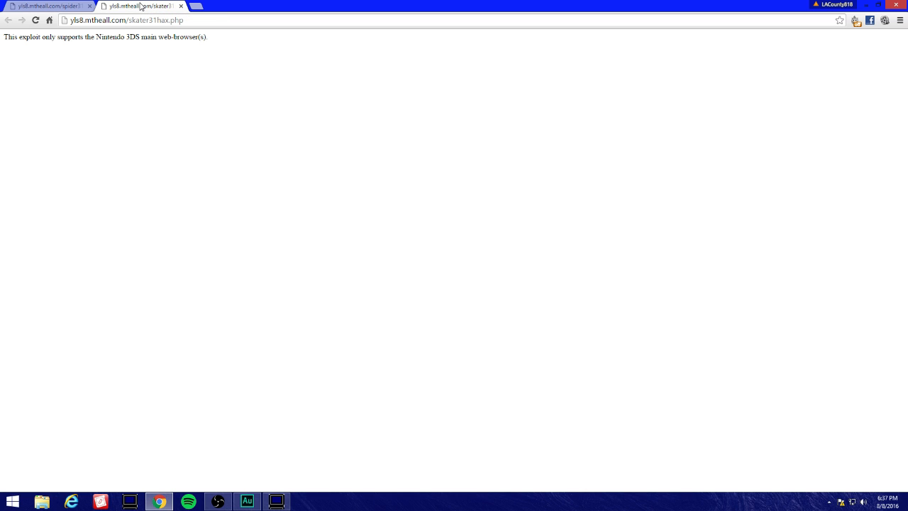
mouse_move(80, 31)
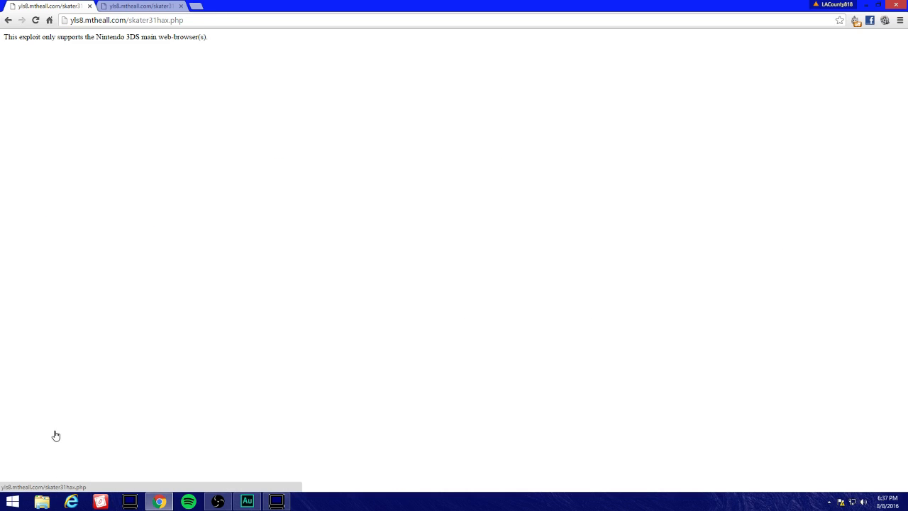
mouse_move(99, 34)
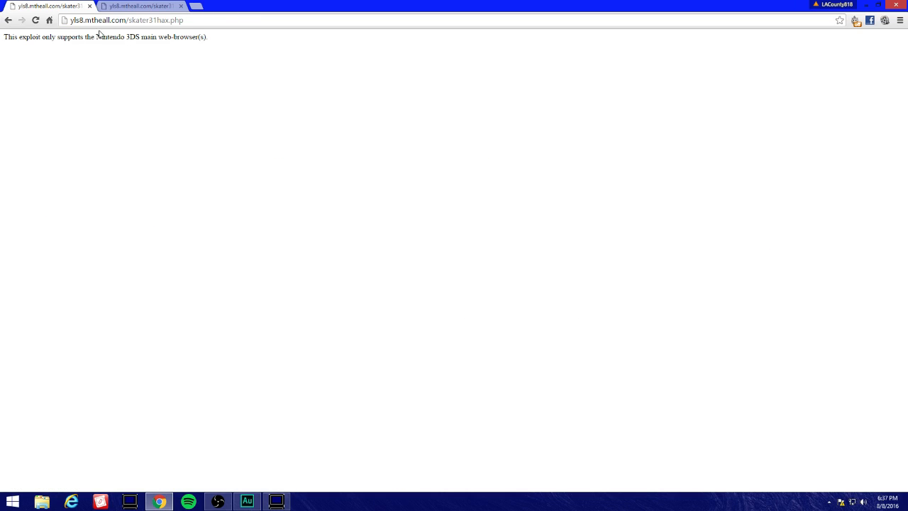
mouse_move(149, 31)
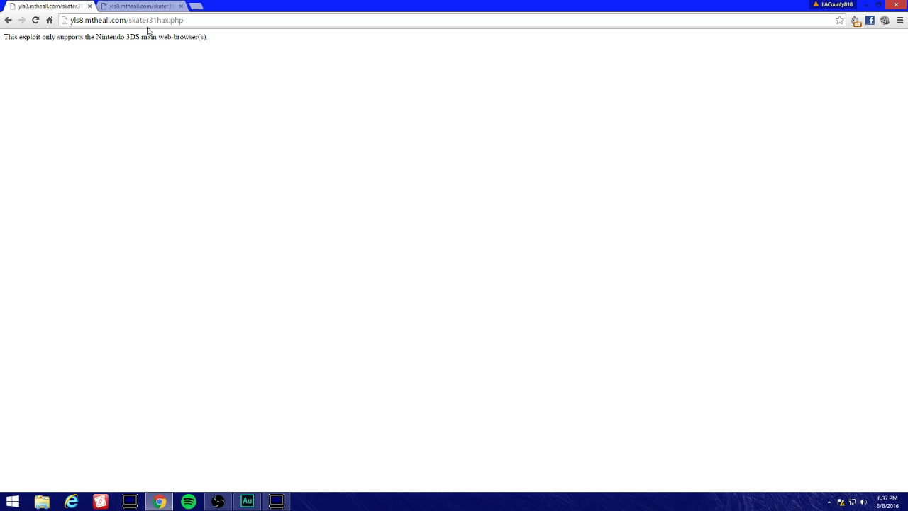
mouse_move(8, 20)
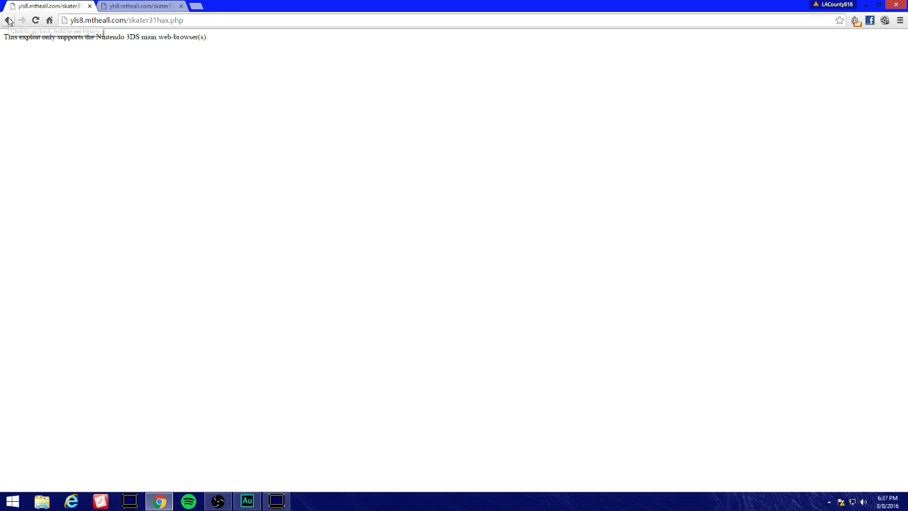
left_click(8, 20)
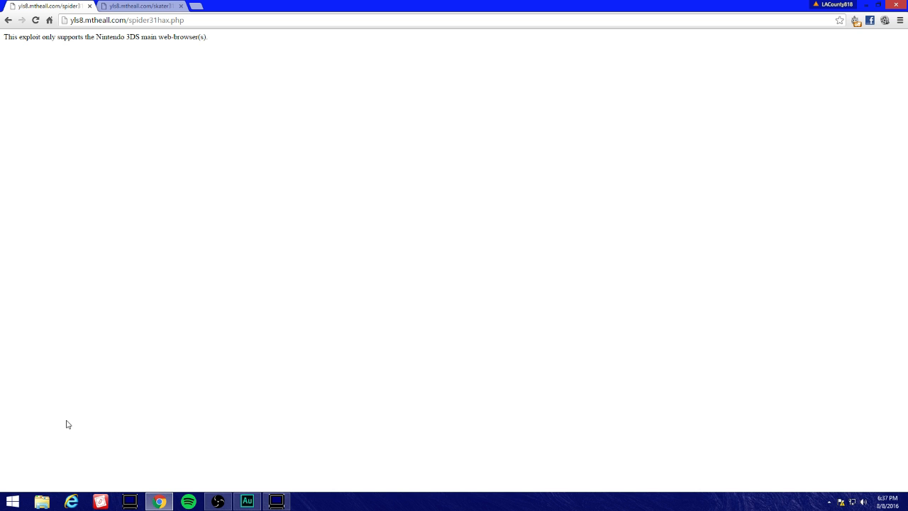
mouse_move(51, 150)
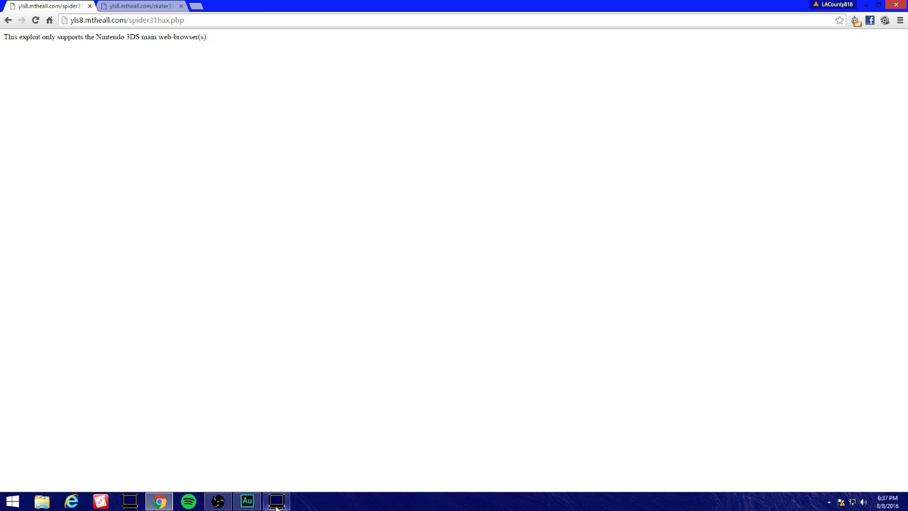
left_click(275, 502)
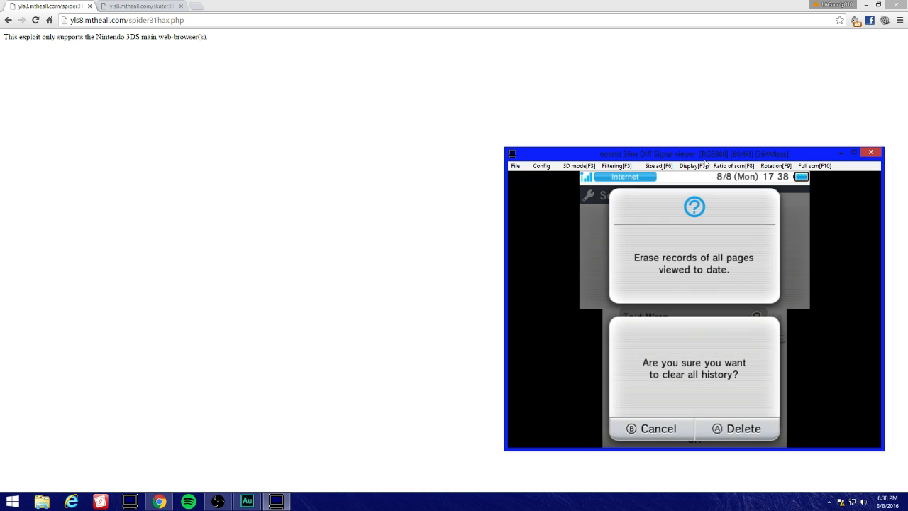
Step: Delete all 3DS browser history and leave the browser settings screen
left_click(650, 428)
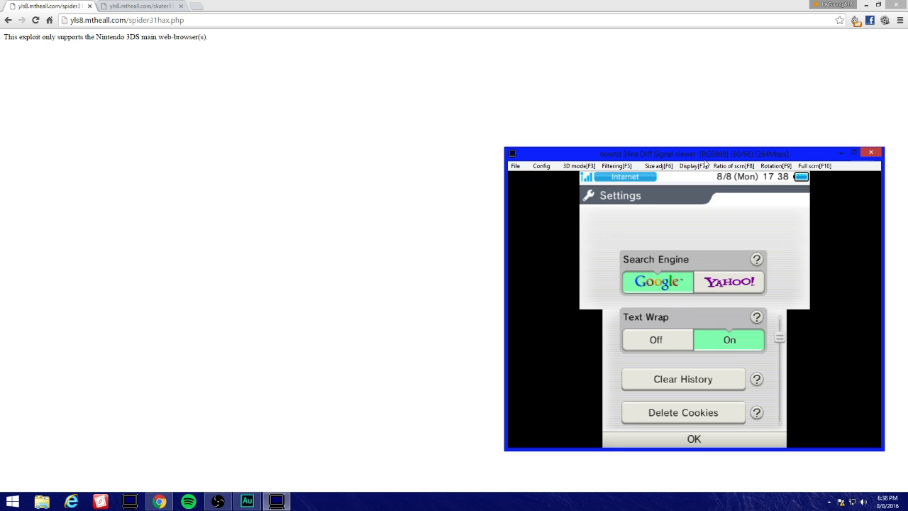
left_click(680, 411)
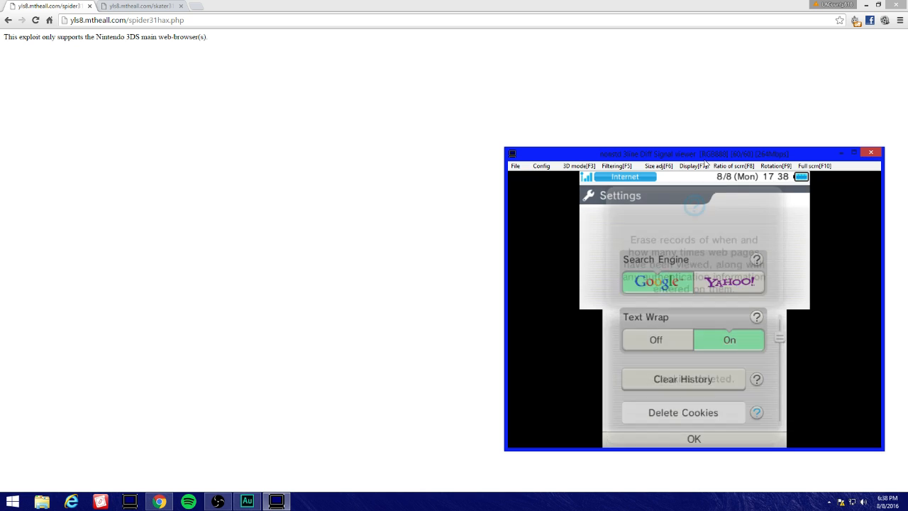
left_click(693, 438)
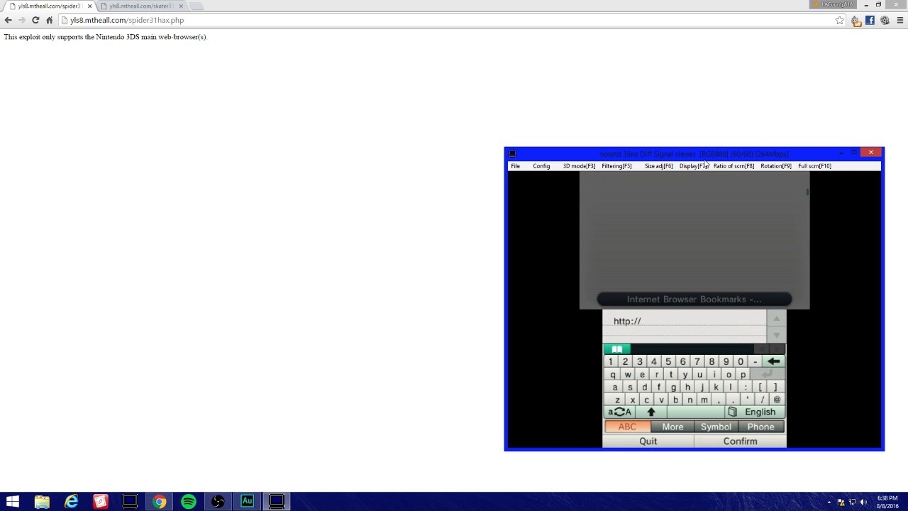
mouse_move(431, 108)
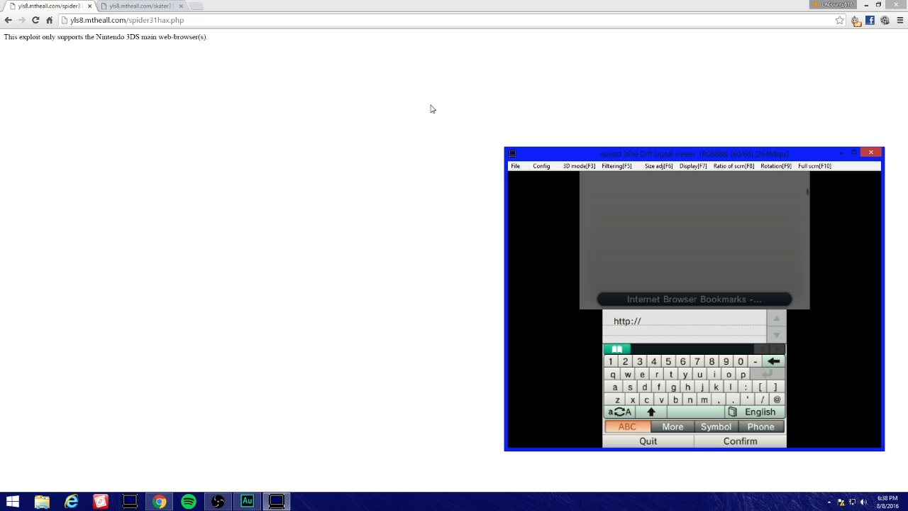
mouse_move(92, 34)
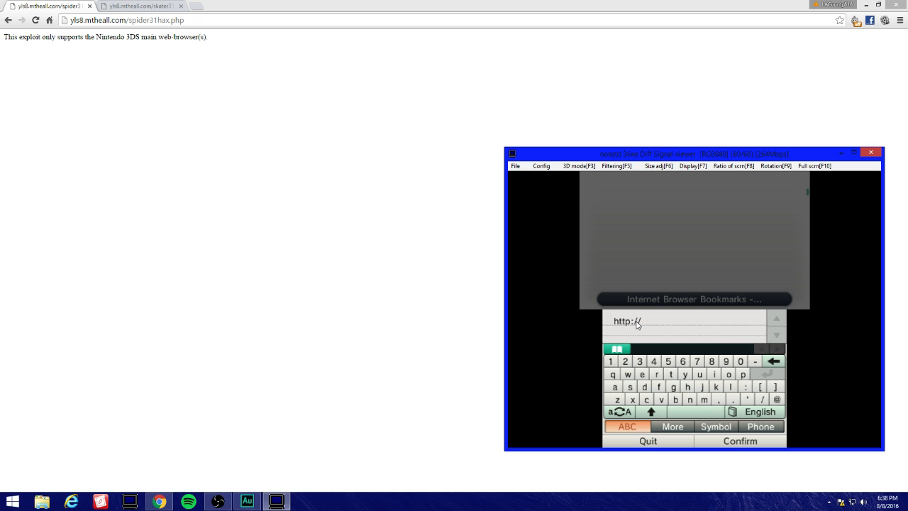
mouse_move(652, 324)
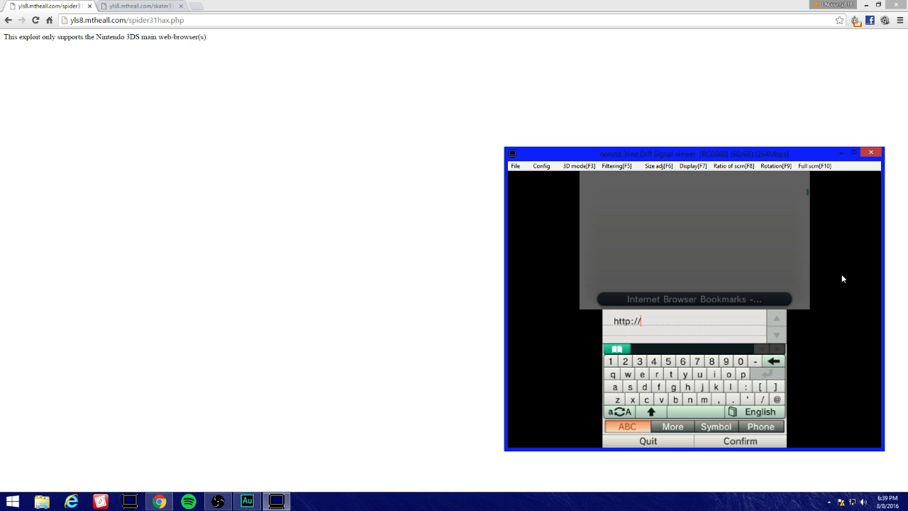
left_click(685, 375)
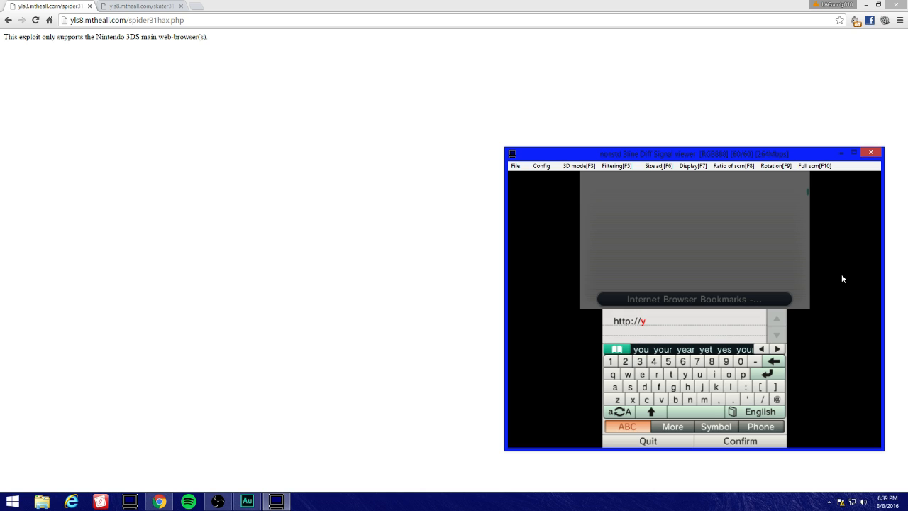
type("ls")
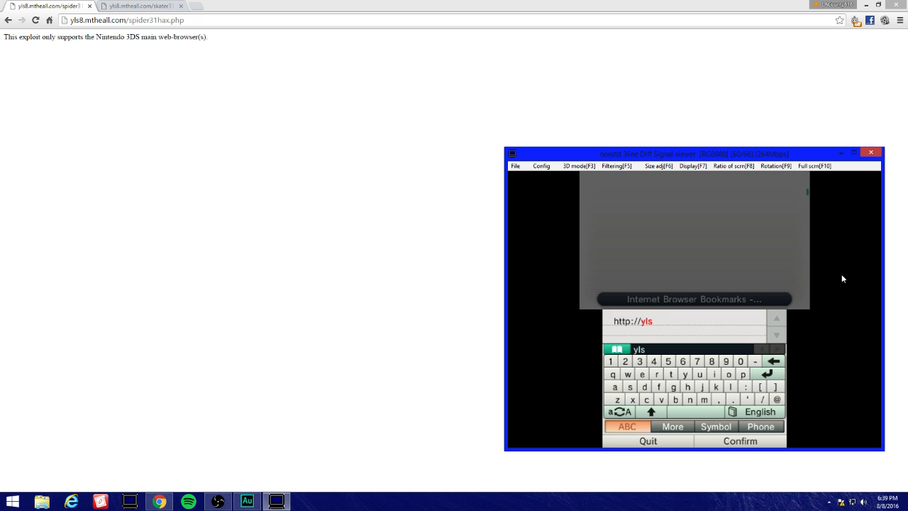
left_click(712, 361)
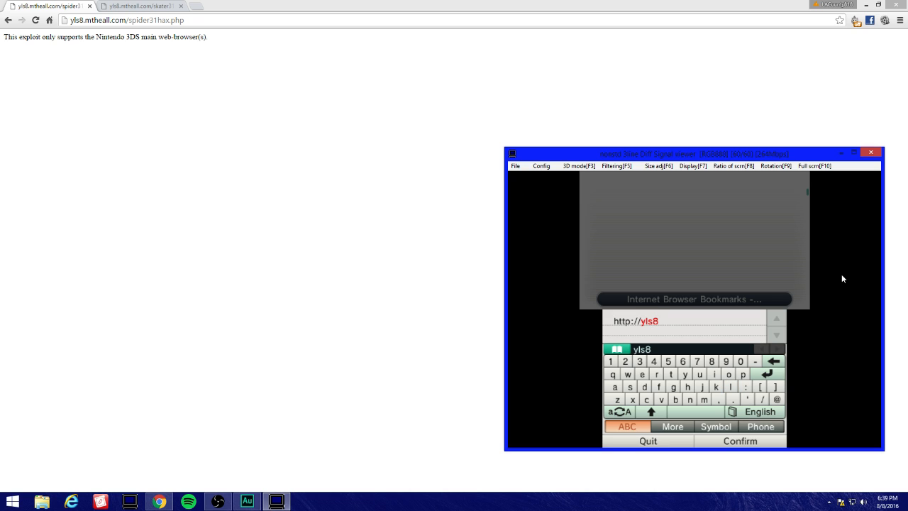
type(".mth")
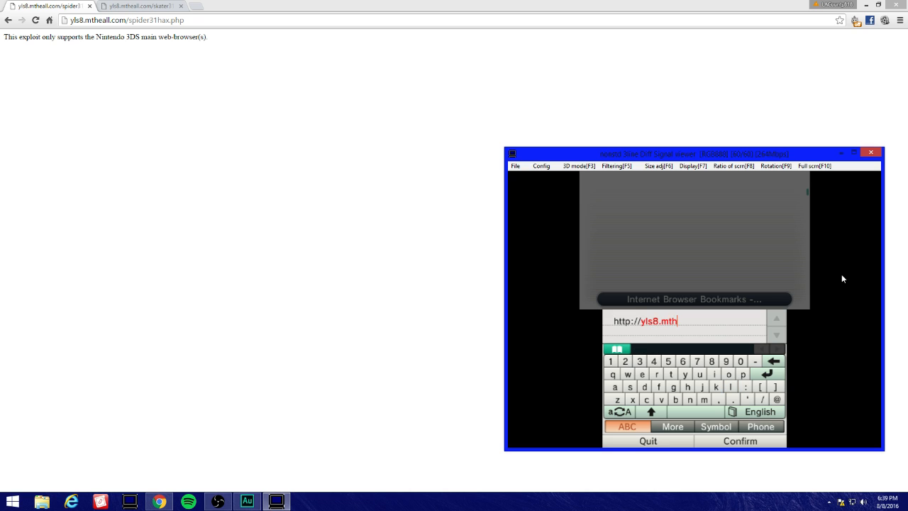
type("ea")
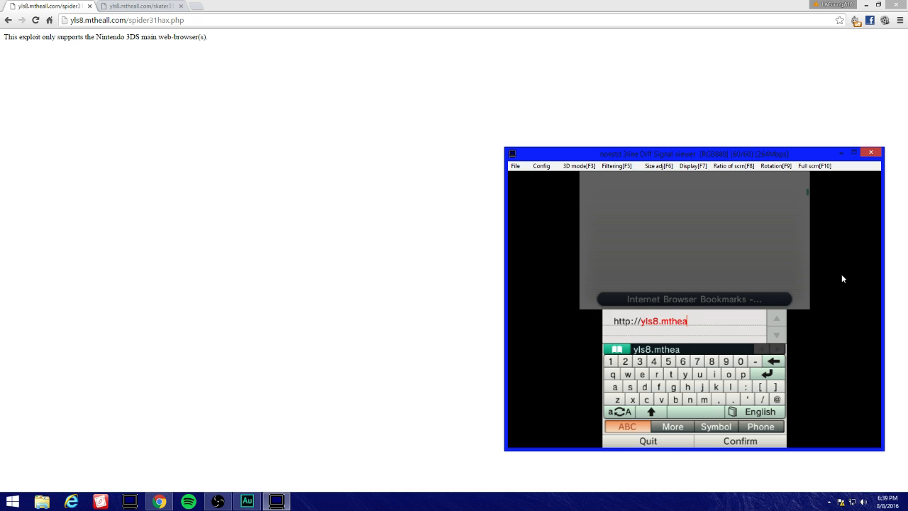
type("ll.")
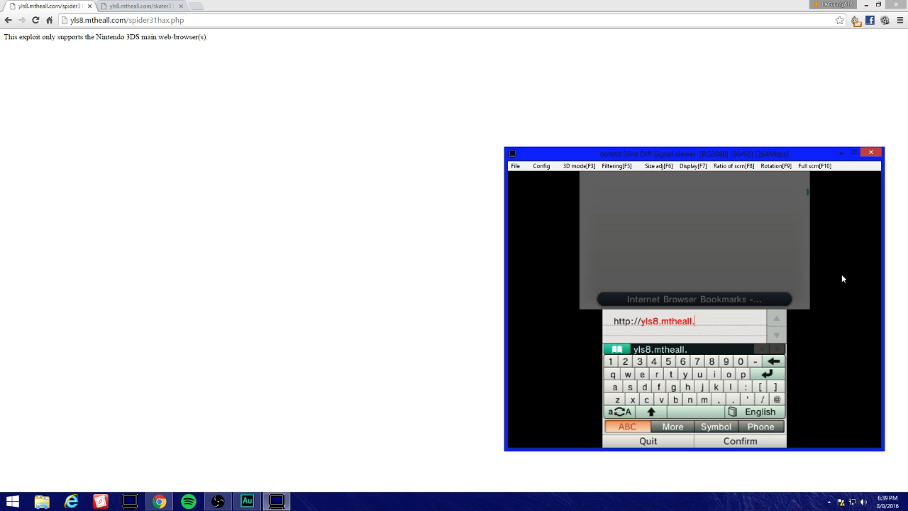
type("com")
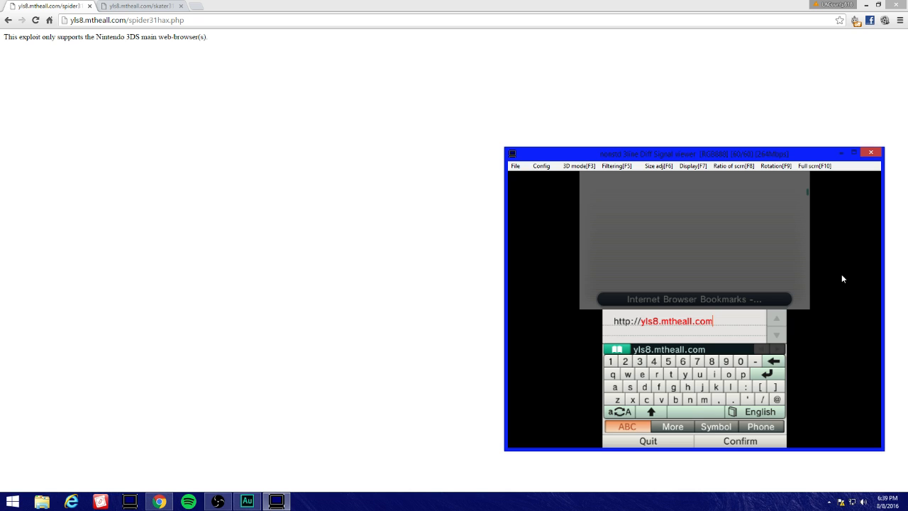
Step: Finish the path /spider31hax.php and confirm the address to load the exploit
type("/s")
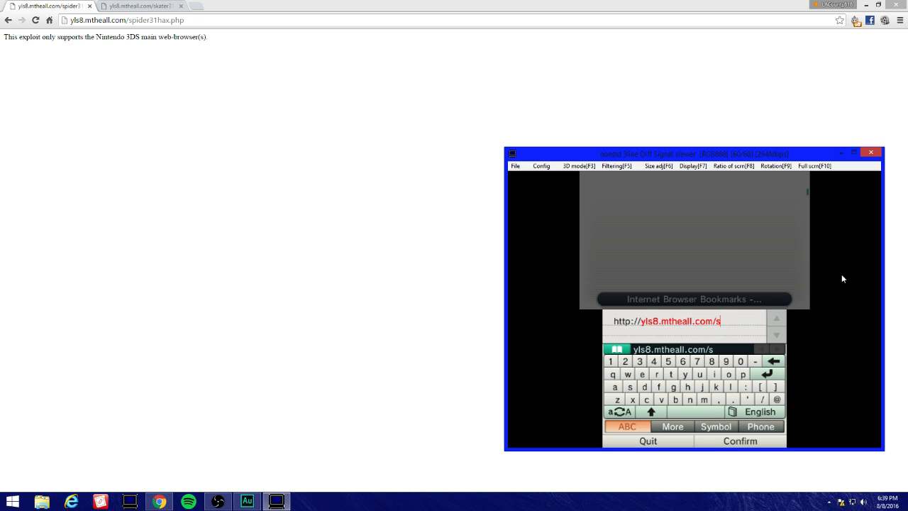
type("pider")
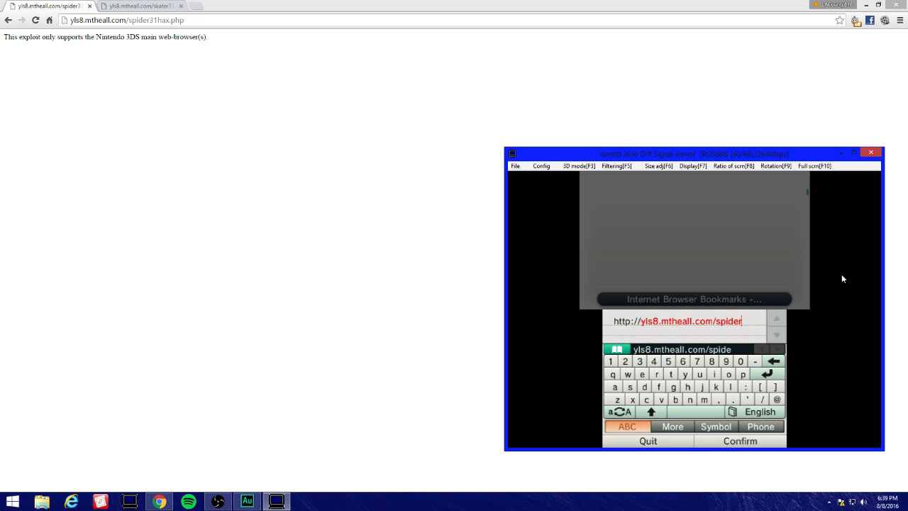
type("r")
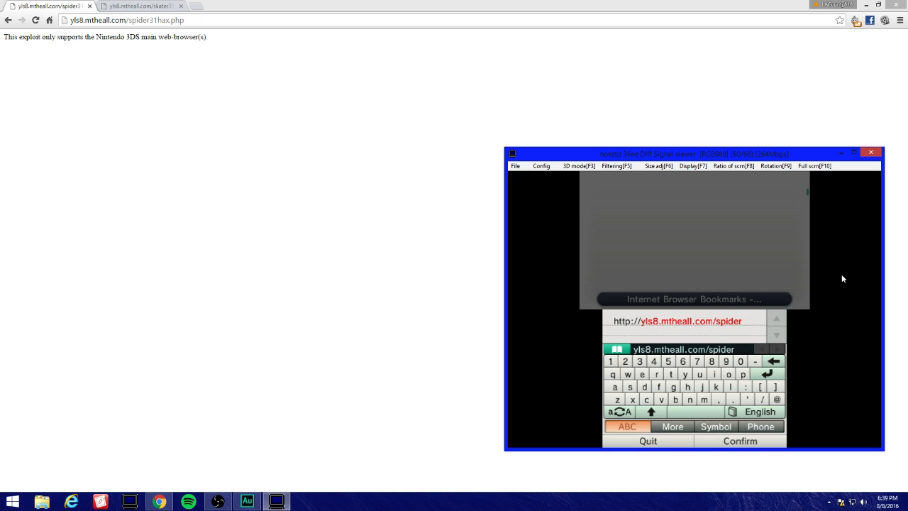
type("31")
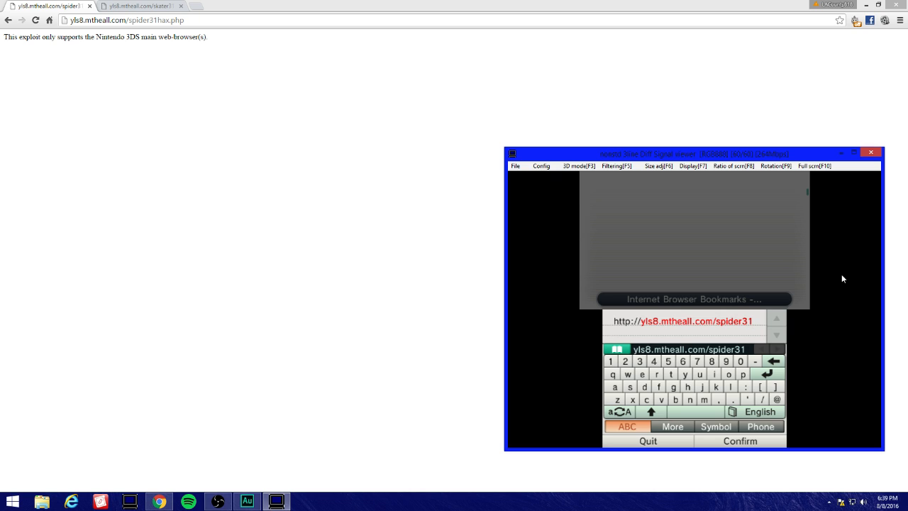
type("h")
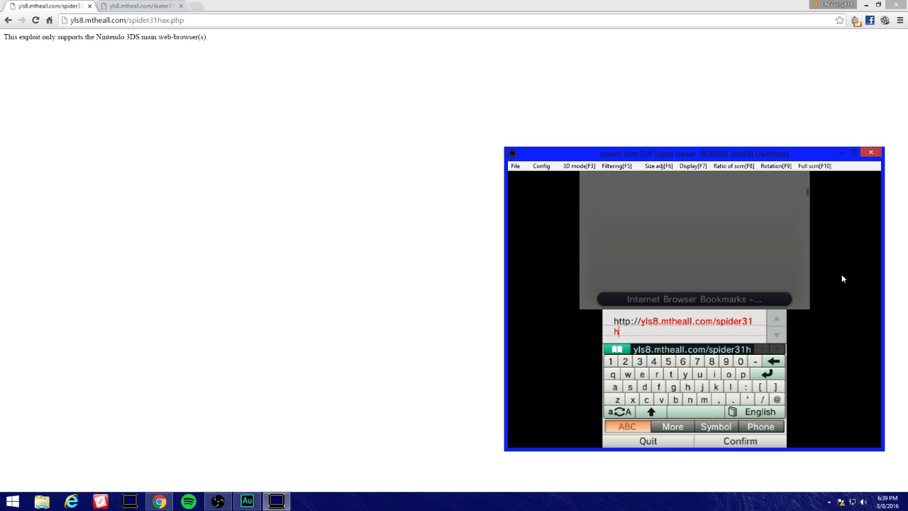
type("ax.p")
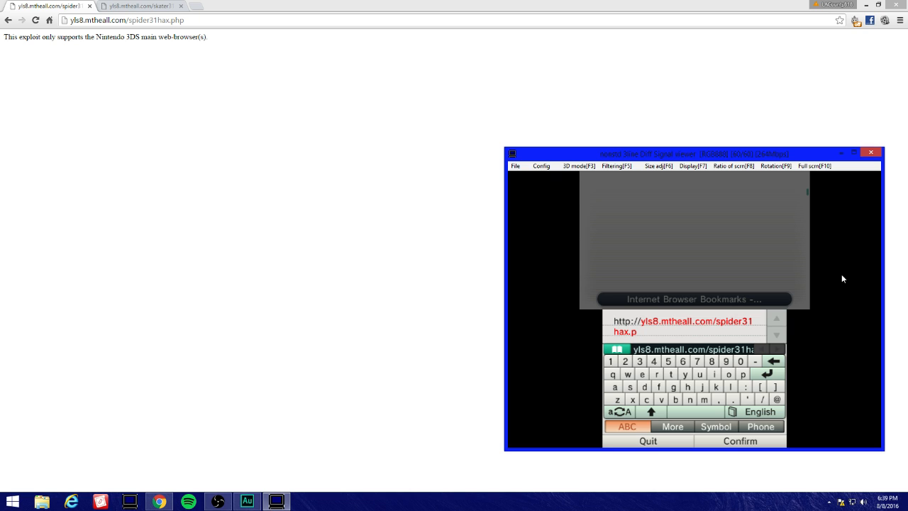
type("hp")
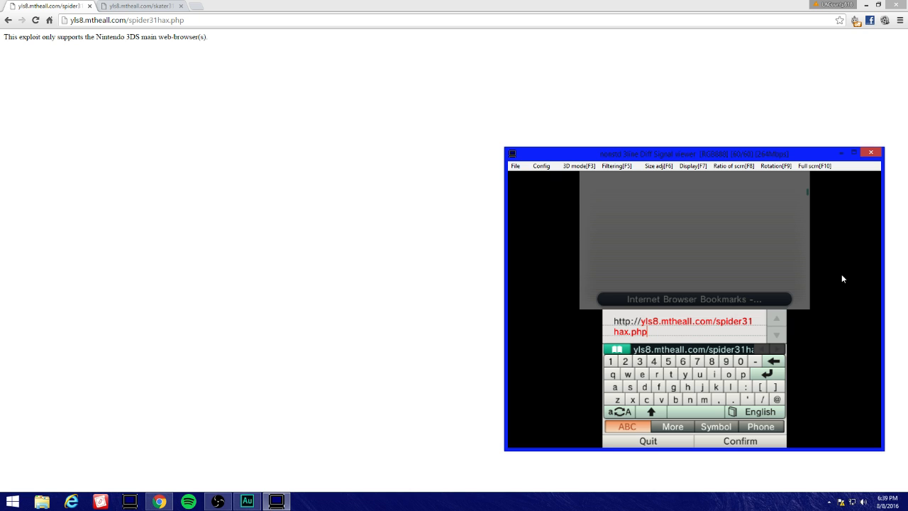
left_click(741, 439)
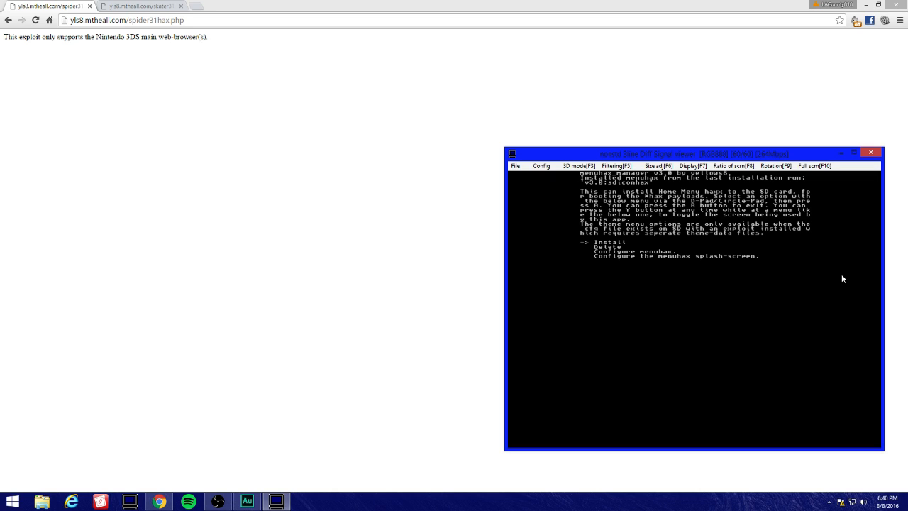
Step: Move down the menuhax manager menu listing Install, Delete and configuration options
key("Down")
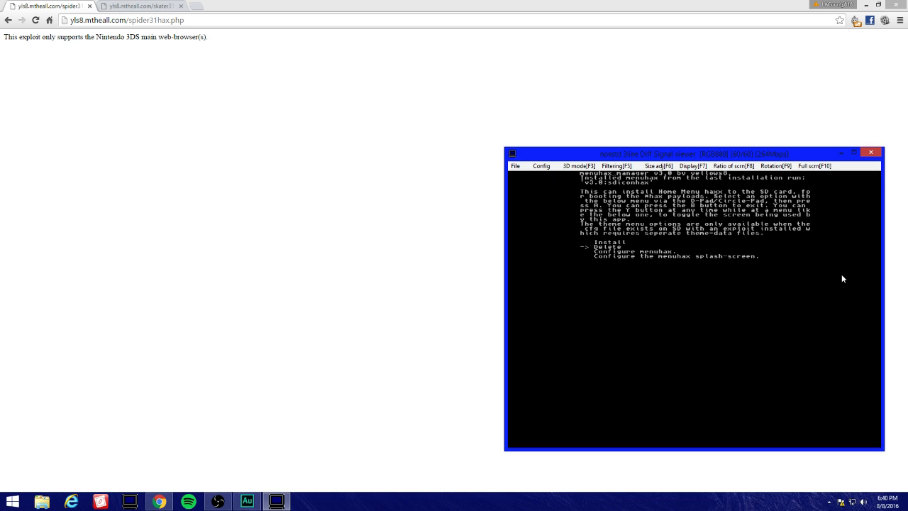